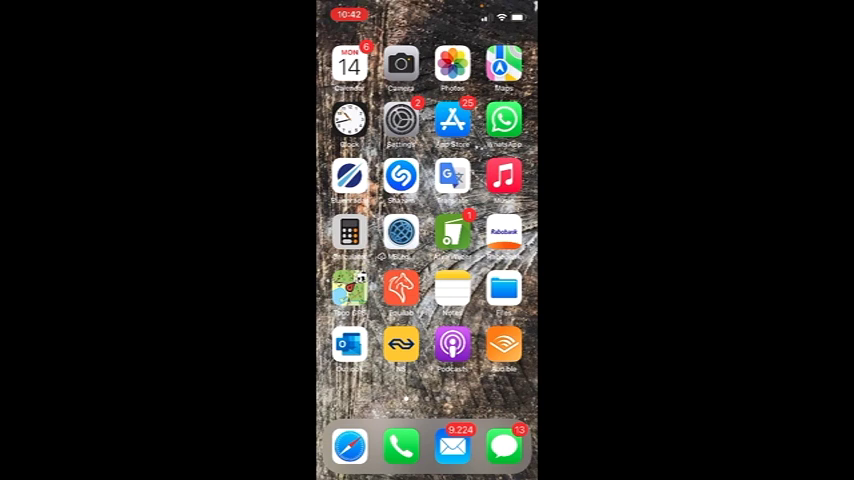
# Swipe the home screen to reach the Pixlr icon and its photo library
pyautogui.hscroll(-3)
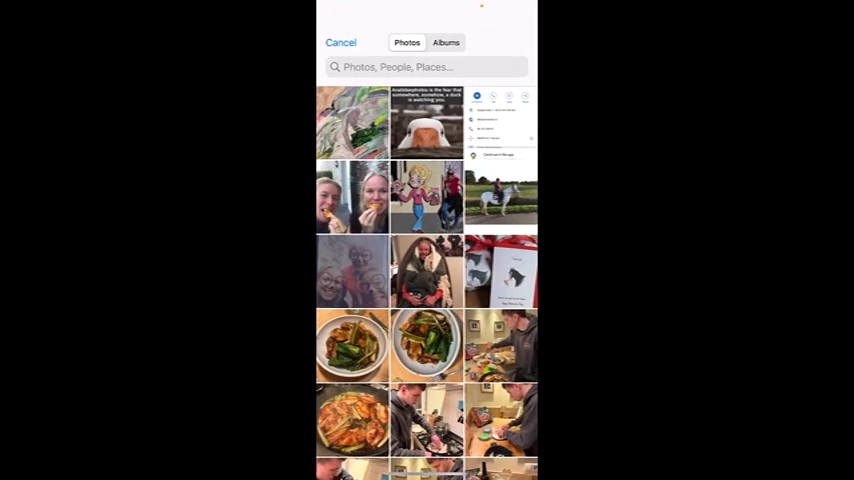
# Scroll the photo picker down to find the rainy-window tree photo
pyautogui.scroll(-3)
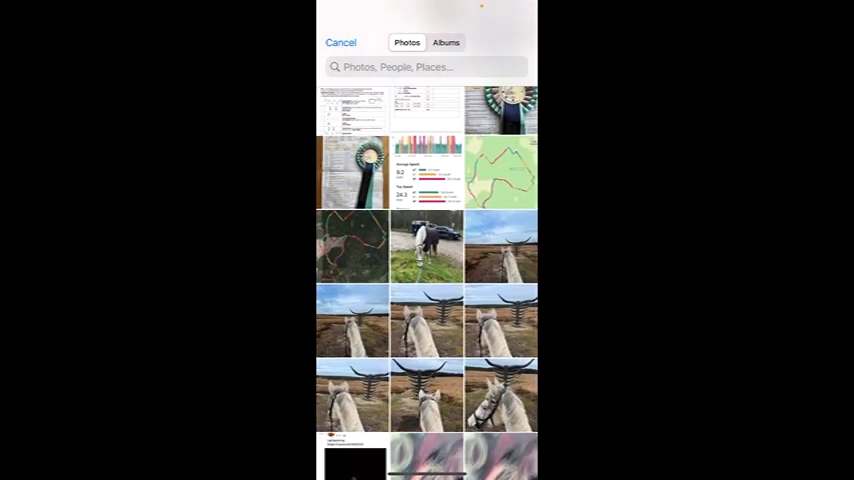
pyautogui.scroll(-3)
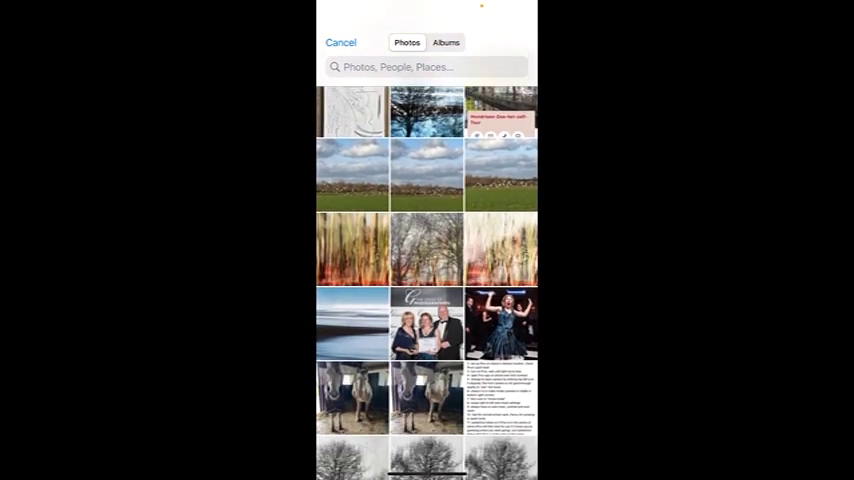
pyautogui.scroll(-3)
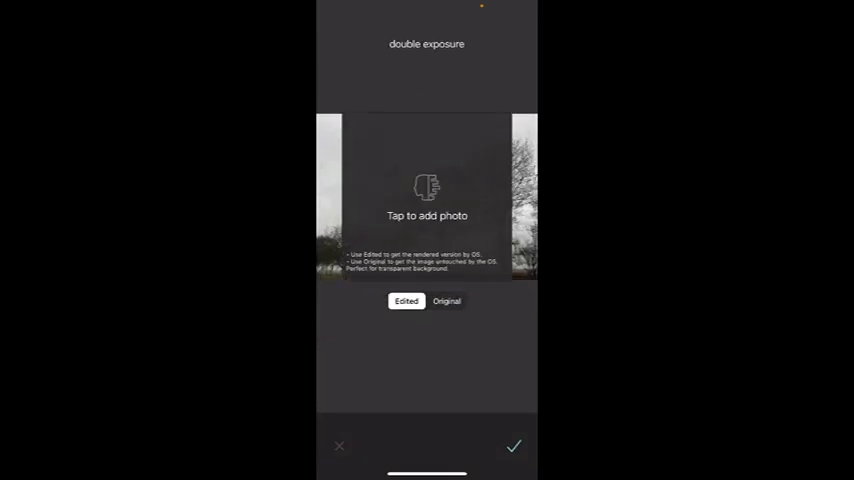
# Add the pink-and-grey abstract painting as the second double-exposure layer over the trees
pyautogui.click(428, 190)
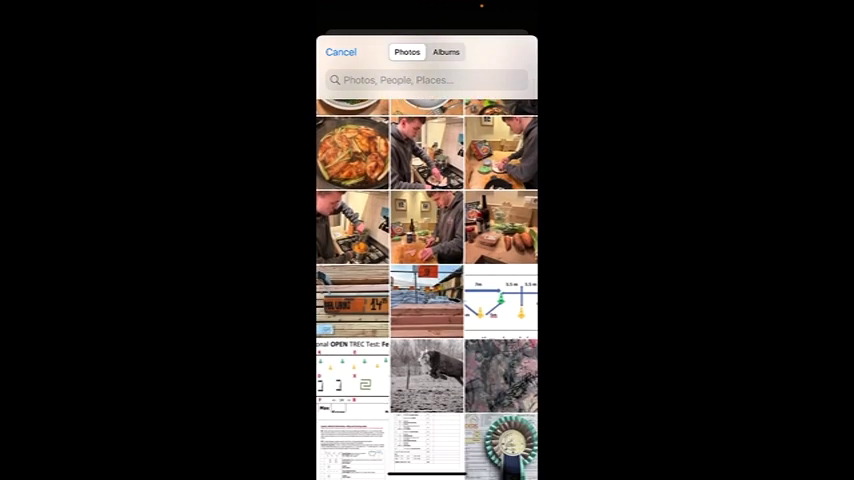
pyautogui.scroll(-3)
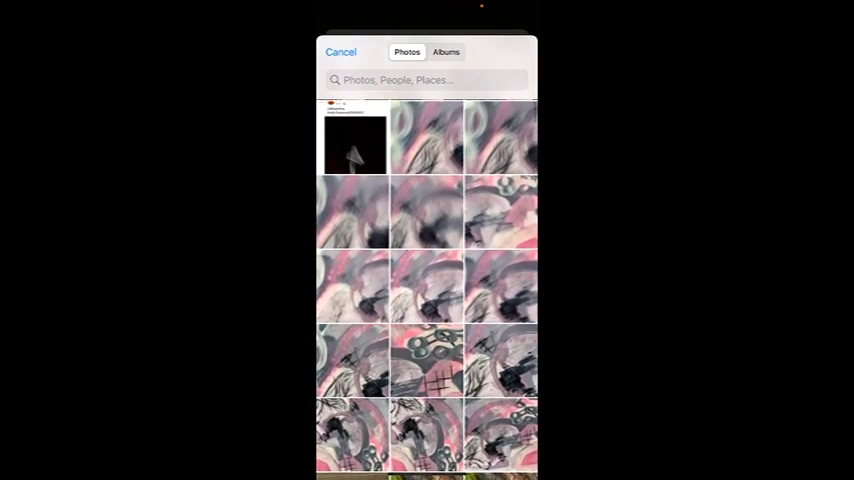
pyautogui.click(426, 138)
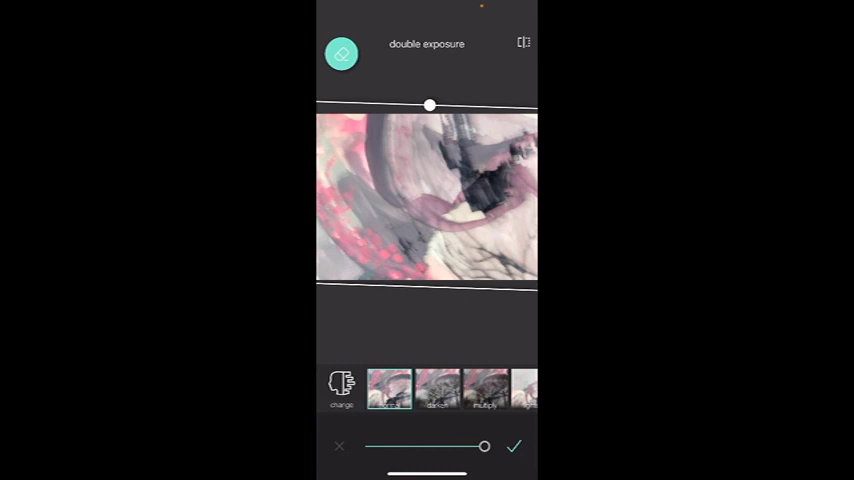
# Try several blend modes including a teal one, settle on the red-toned blend, and apply it
pyautogui.click(436, 388)
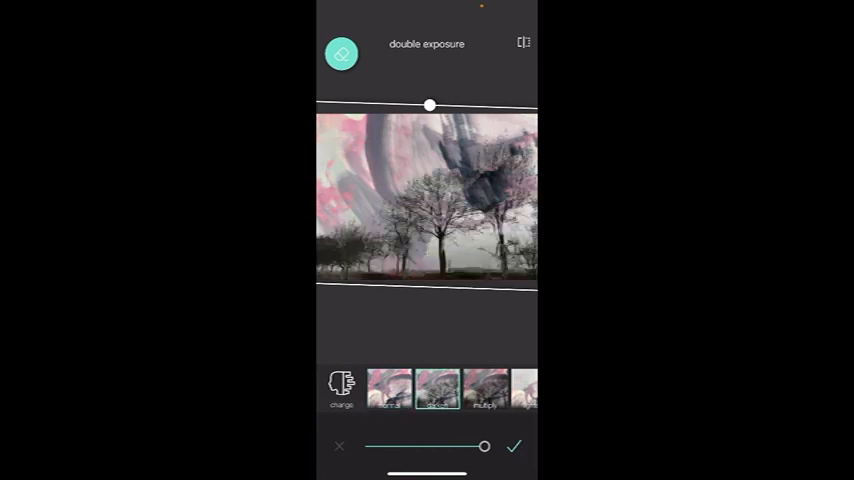
pyautogui.click(470, 388)
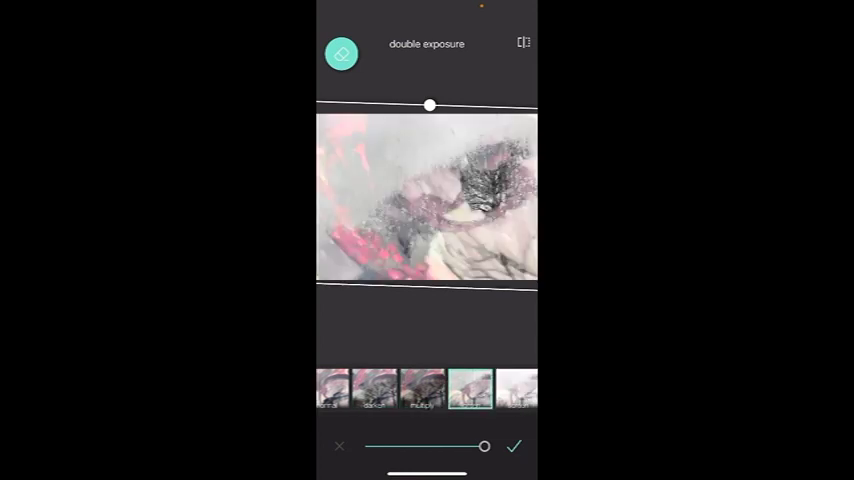
pyautogui.click(470, 390)
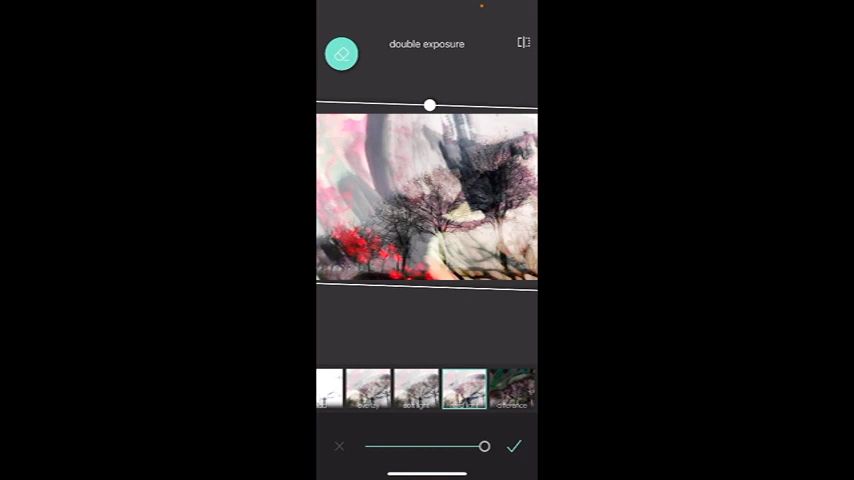
pyautogui.click(512, 388)
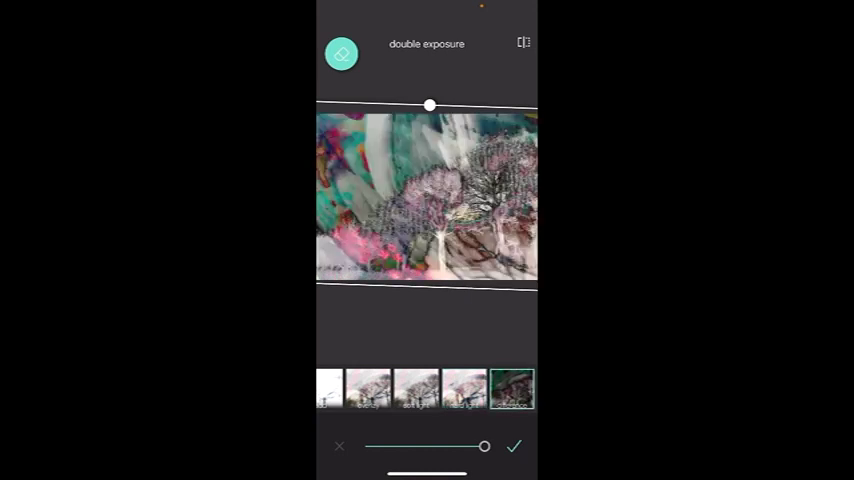
pyautogui.click(382, 388)
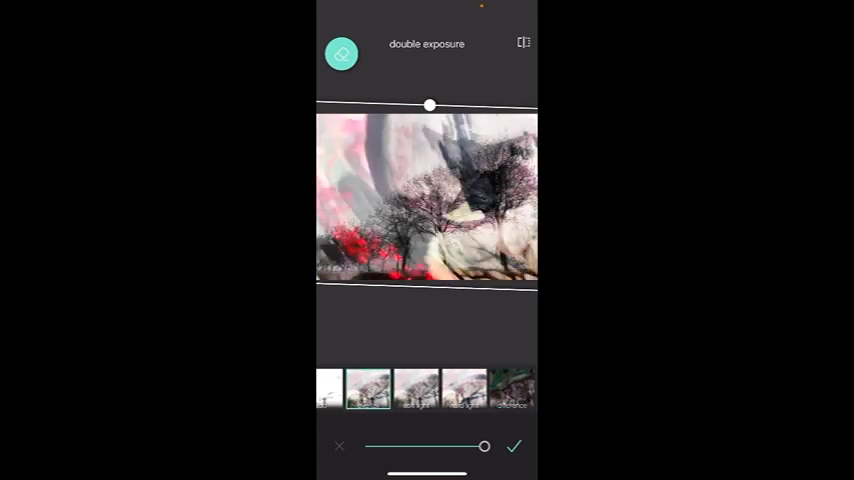
pyautogui.click(464, 388)
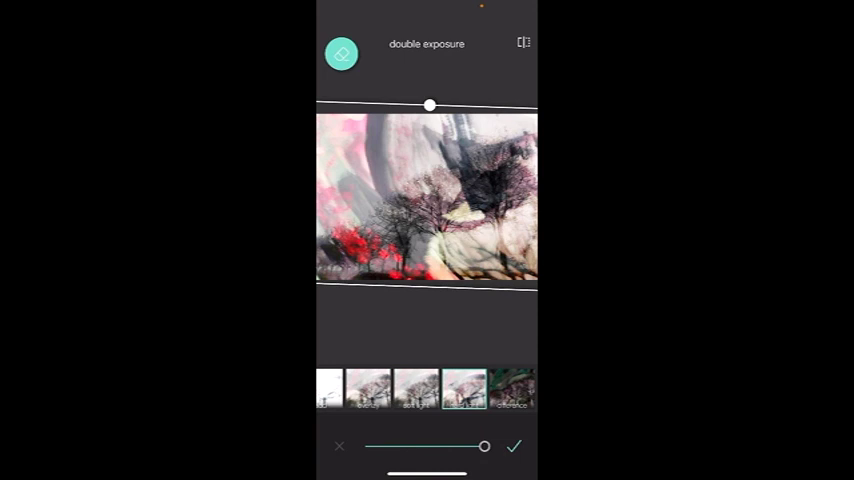
pyautogui.click(516, 446)
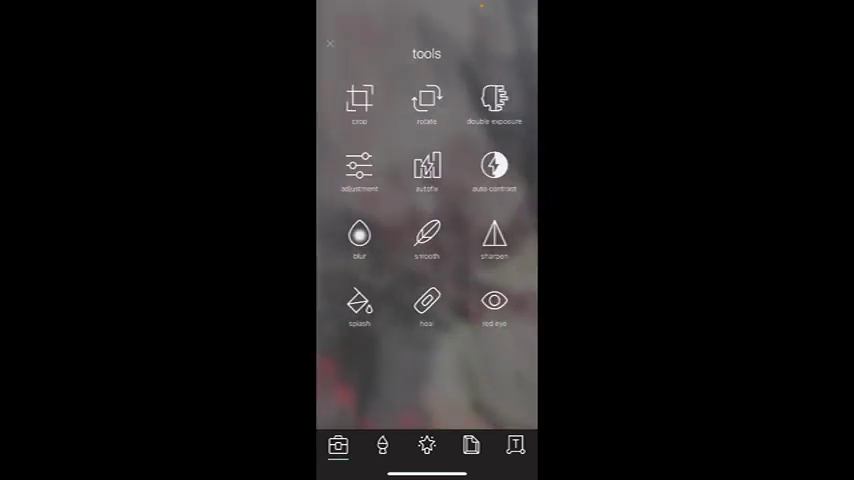
# Lower the Lightness slider in Adjustment to darken the blended image and apply it
pyautogui.click(358, 164)
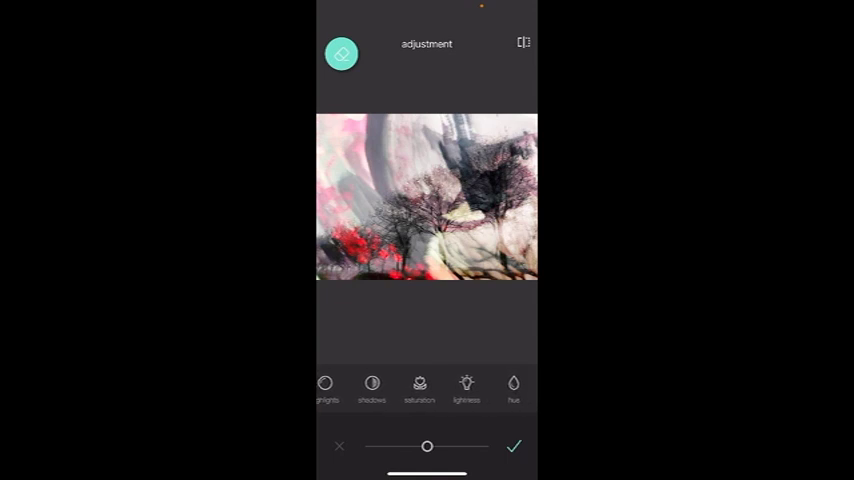
pyautogui.moveTo(428, 446); pyautogui.dragTo(436, 446)
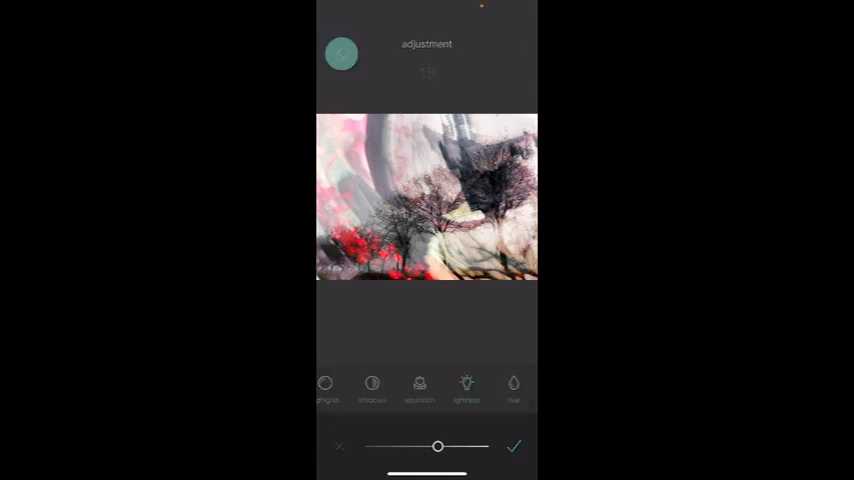
pyautogui.moveTo(436, 446); pyautogui.dragTo(404, 446)
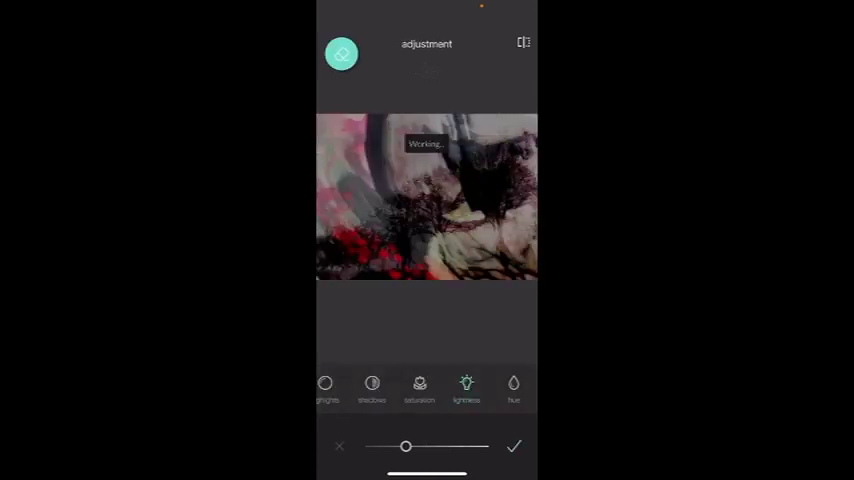
pyautogui.click(512, 446)
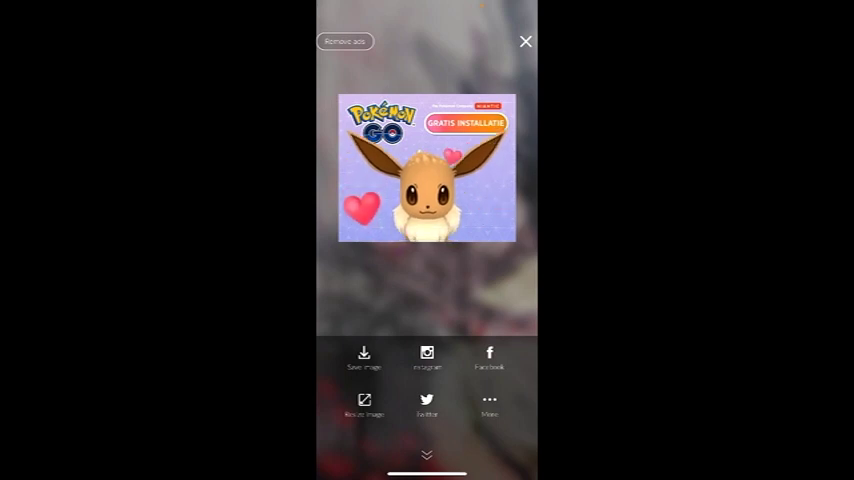
# Dismiss the advert over the save options and start choosing another photo
pyautogui.click(364, 356)
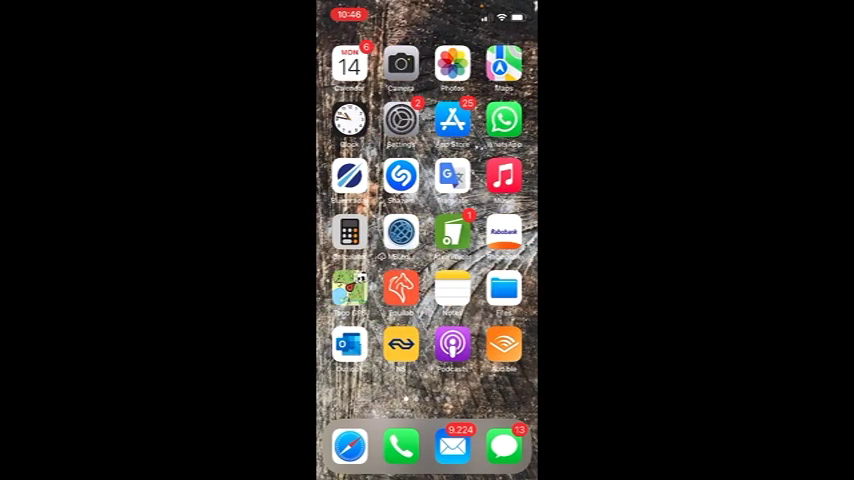
pyautogui.click(452, 64)
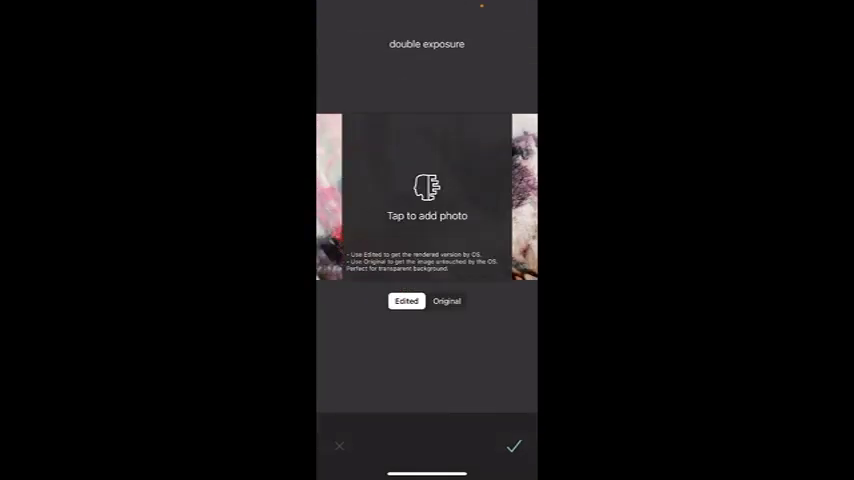
# Blend the green abstract painting into the double exposure and save the result to the camera roll
pyautogui.click(428, 200)
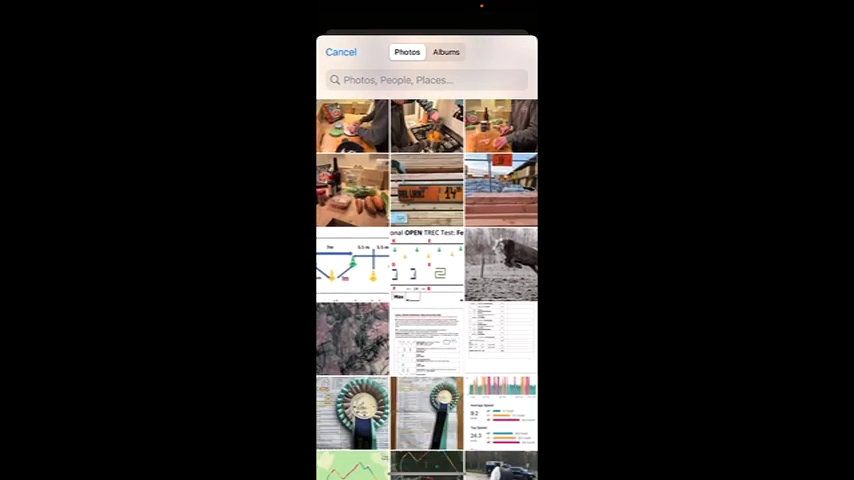
pyautogui.scroll(-3)
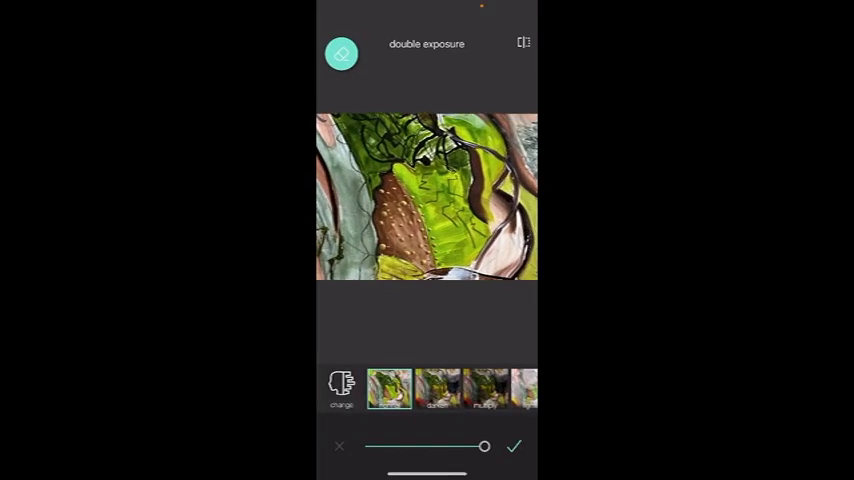
pyautogui.click(462, 388)
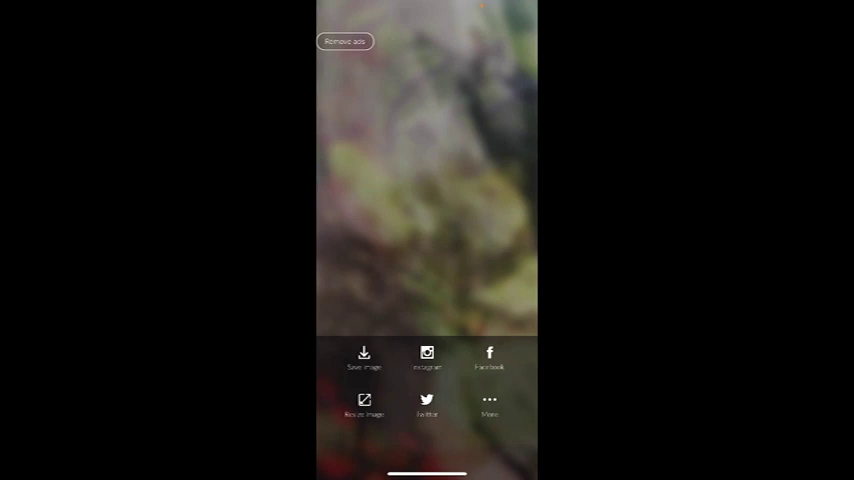
pyautogui.click(364, 356)
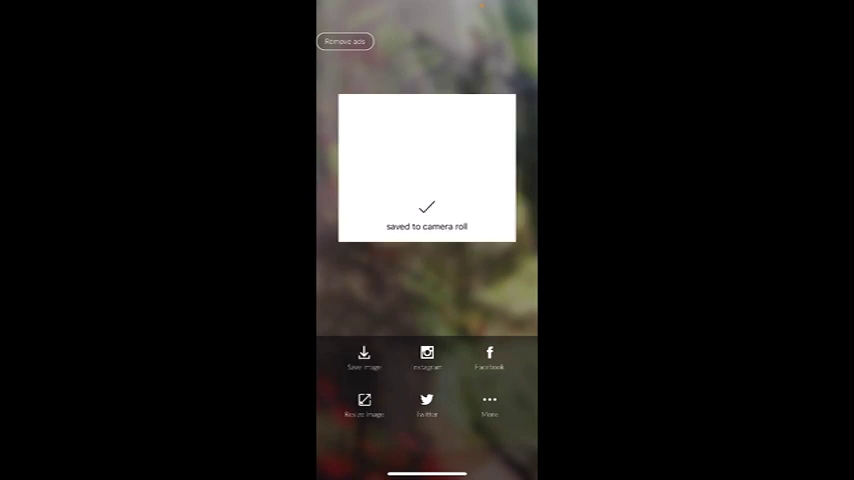